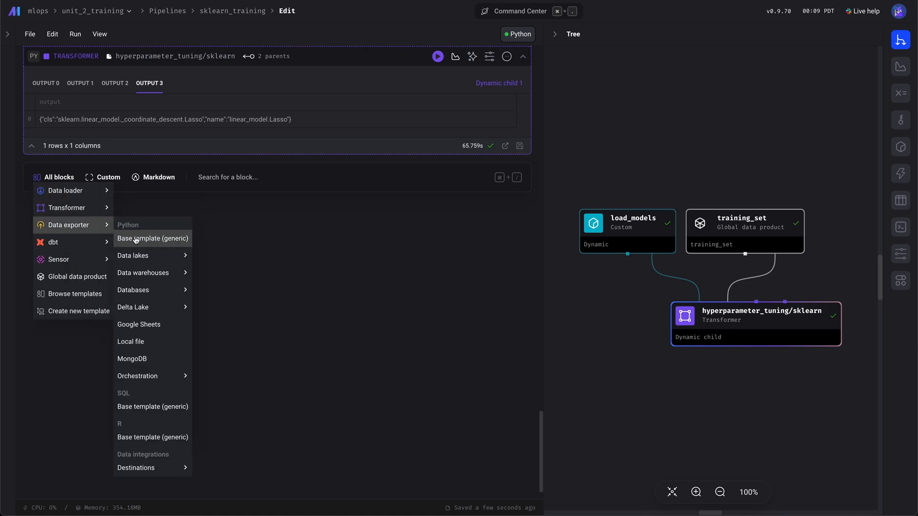
# Add a generic Python data exporter named sklearn after the hyperparameter tuning transformer.
pyautogui.click(152, 238)
pyautogui.write('sklearn')
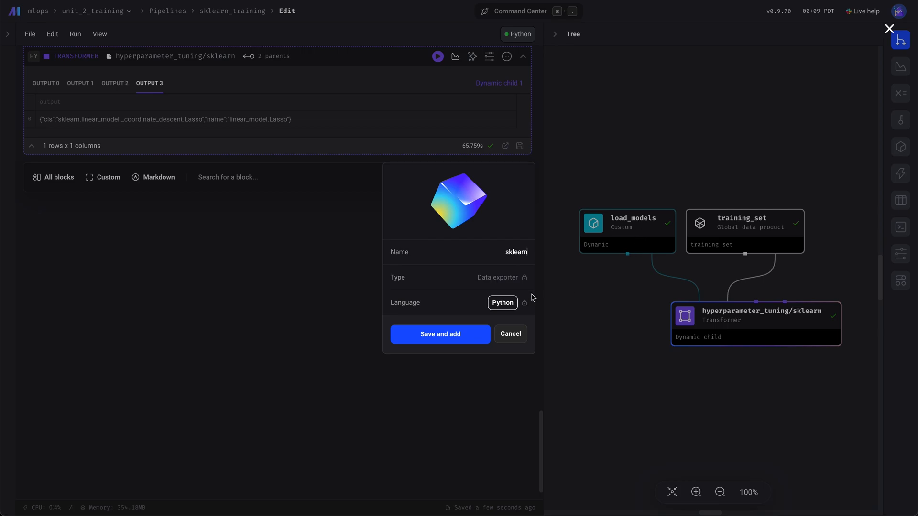
pyautogui.click(509, 334)
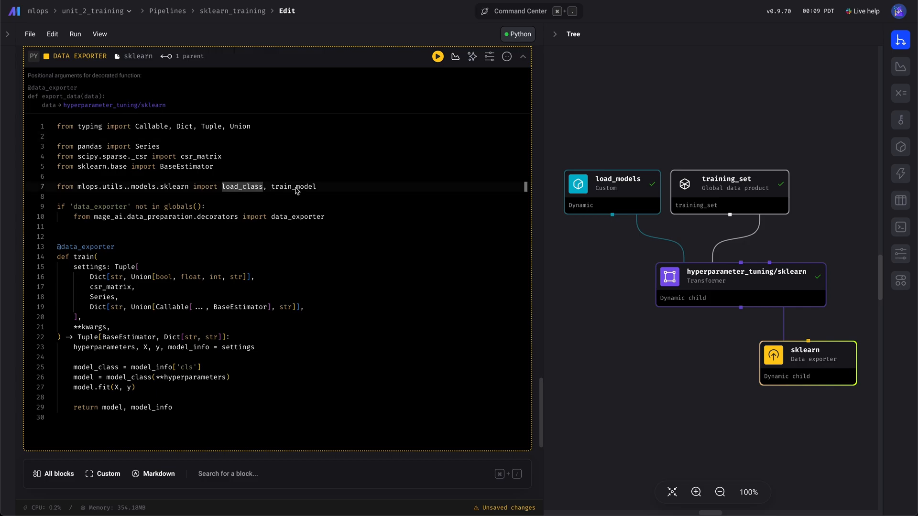
# Inspect the tuning transformer's dynamic child outputs: data arrays and model info for LinearRegression and Lasso.
pyautogui.click(92, 271)
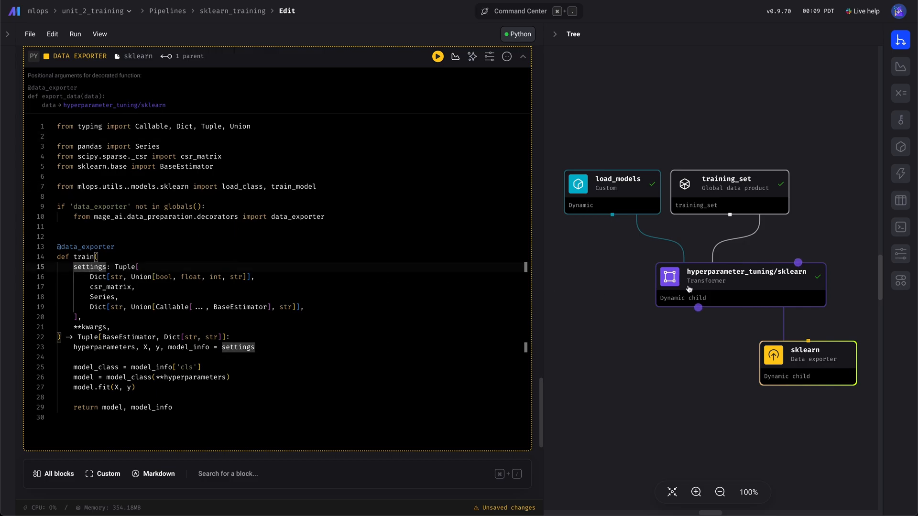
pyautogui.click(738, 284)
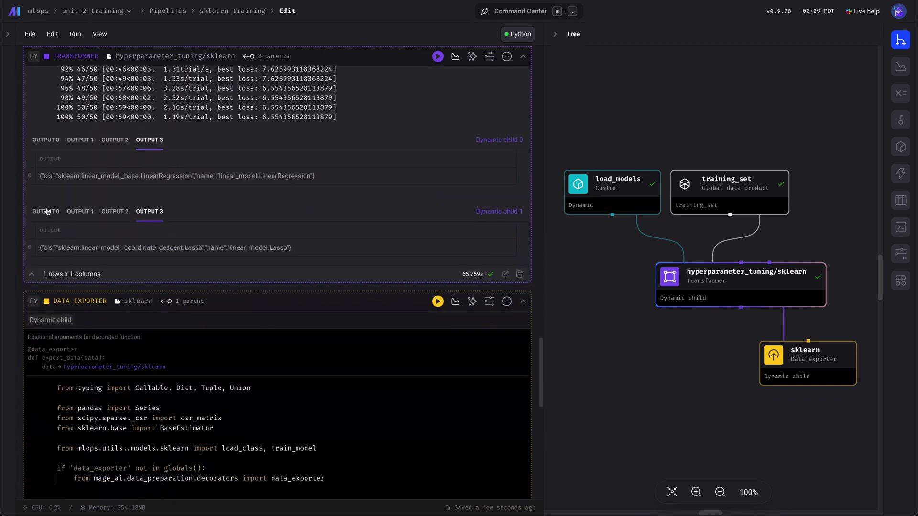
pyautogui.click(79, 211)
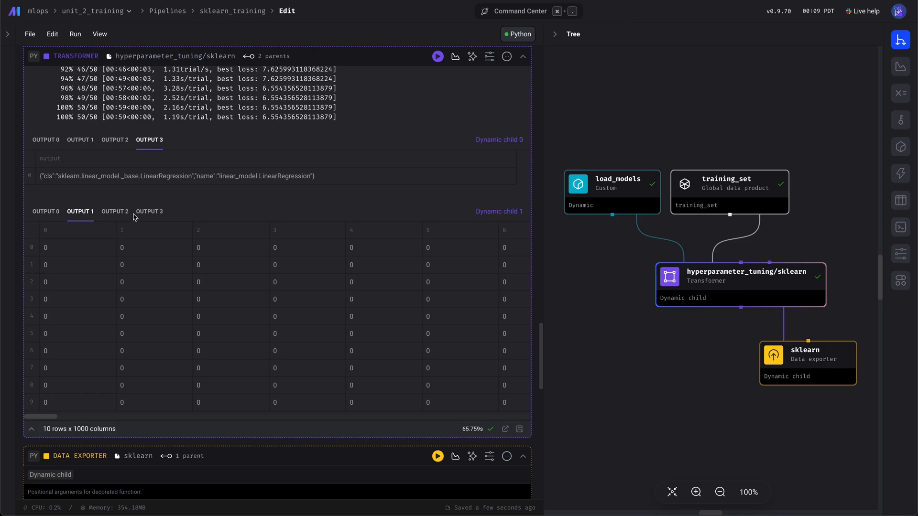
pyautogui.click(149, 211)
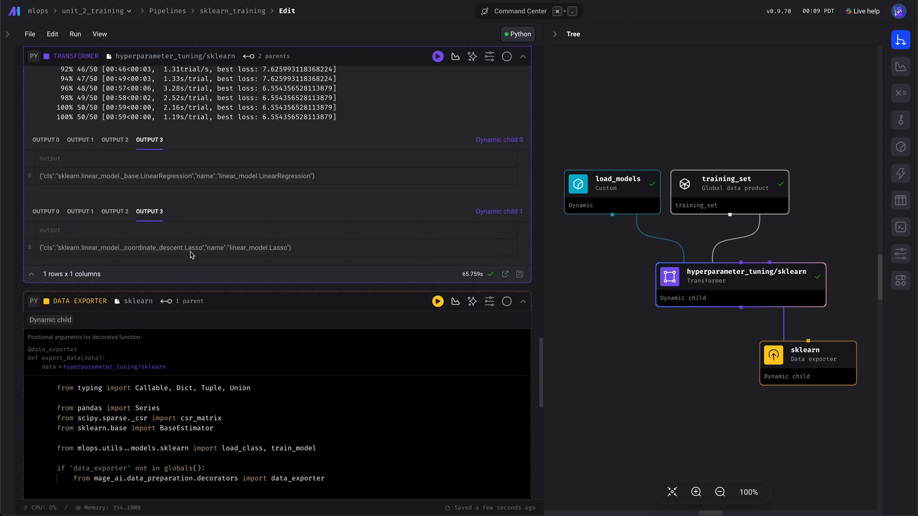
pyautogui.scroll(-3)
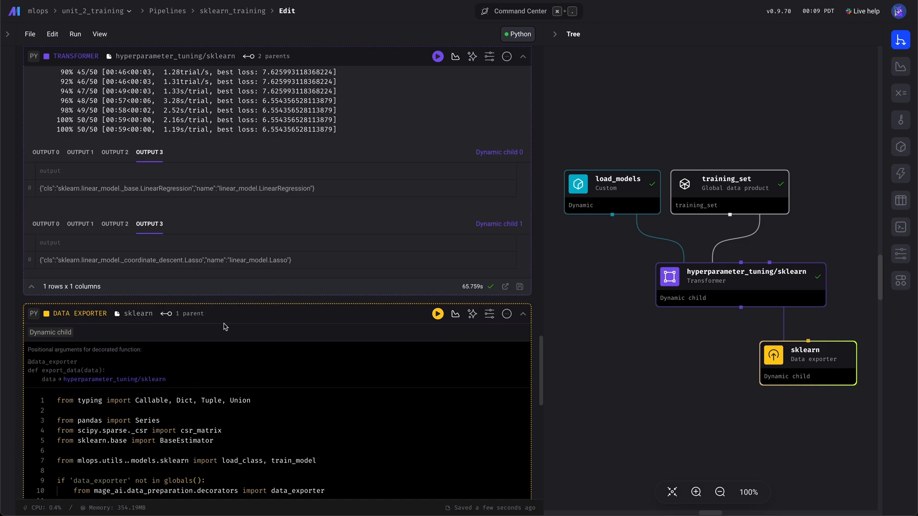
# Run the sklearn exporter's train function once and read the resulting error traceback.
pyautogui.scroll(3)
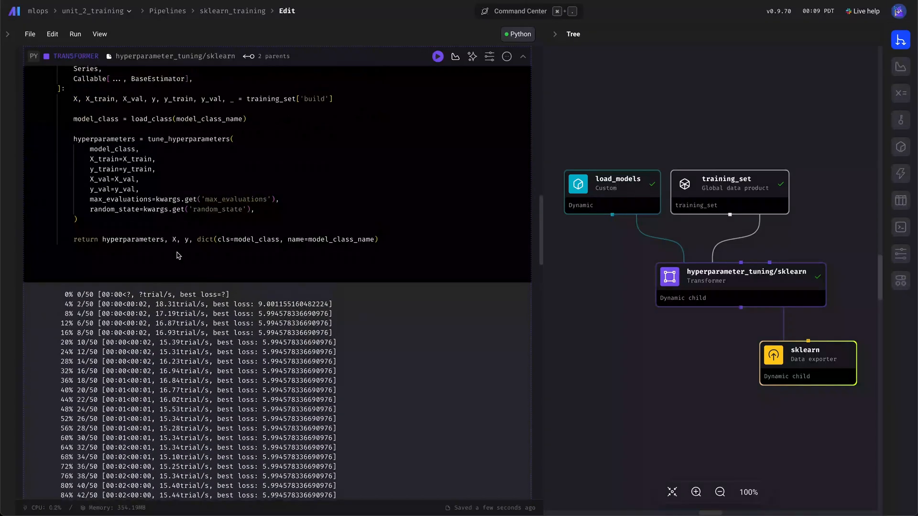
pyautogui.click(807, 361)
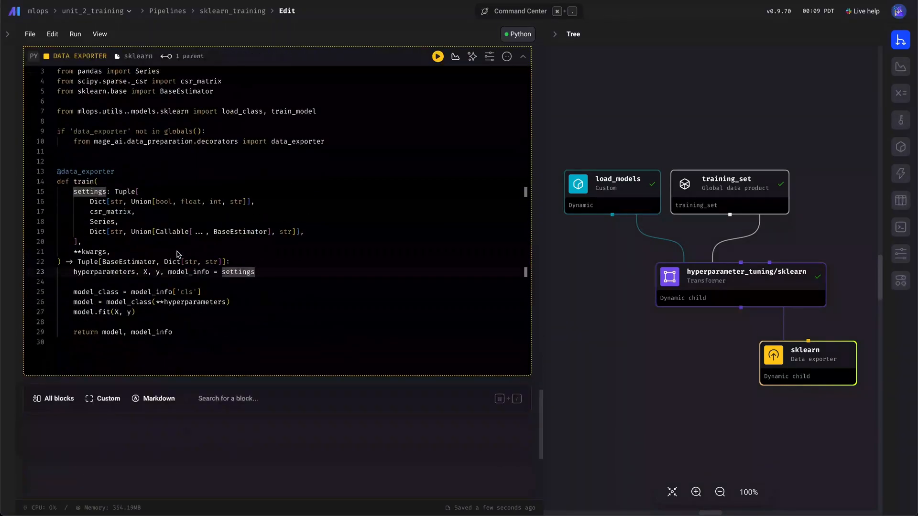
pyautogui.scroll(3)
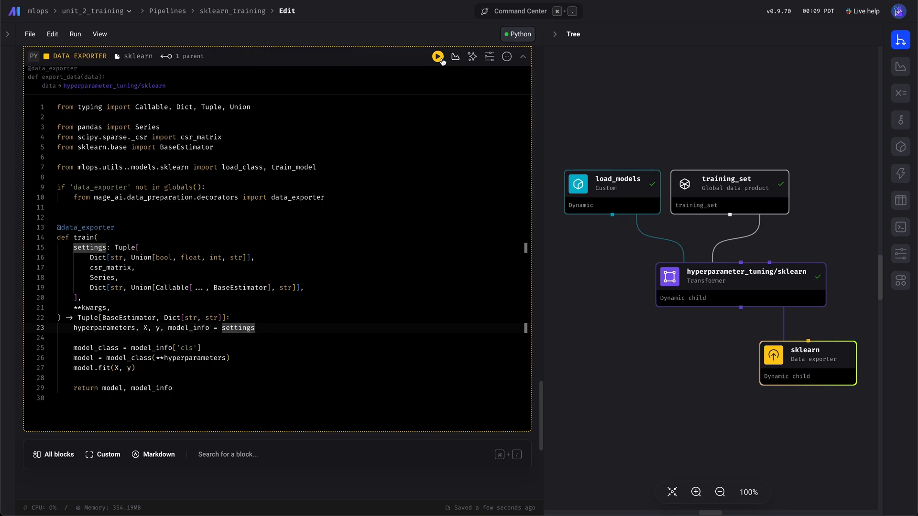
pyautogui.click(437, 56)
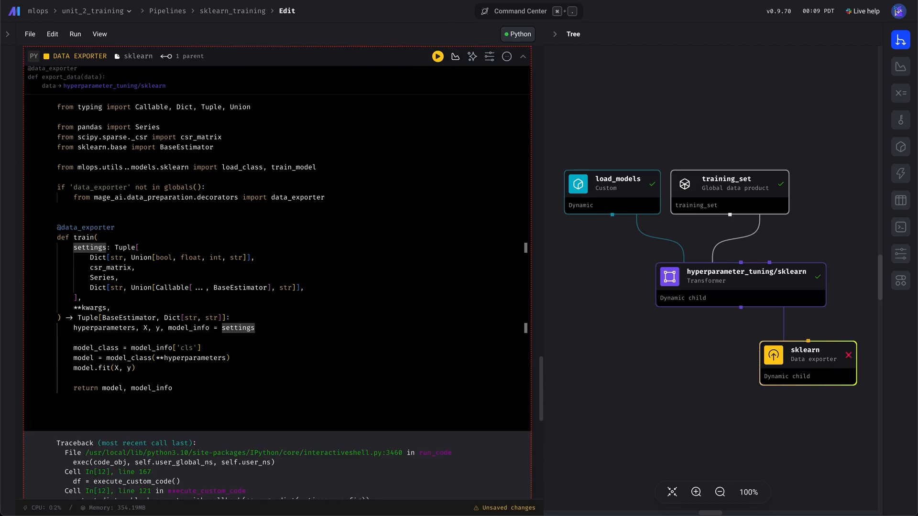
pyautogui.scroll(-3)
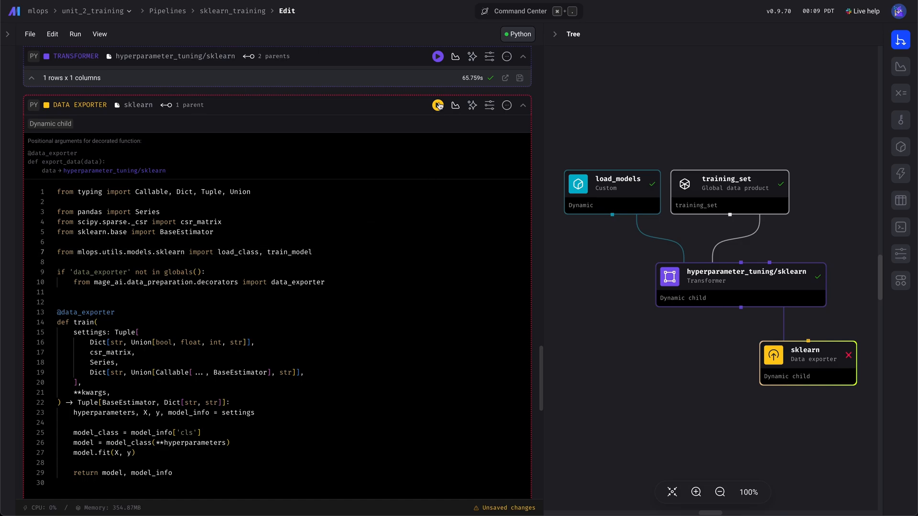
# Re-run the sklearn exporter successfully and check the LinearRegression child's output and metadata.
pyautogui.click(437, 105)
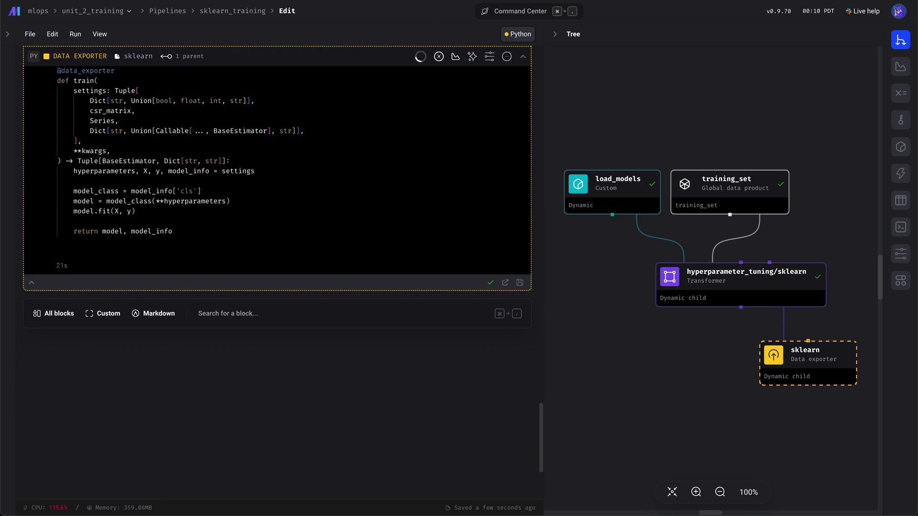
pyautogui.click(436, 56)
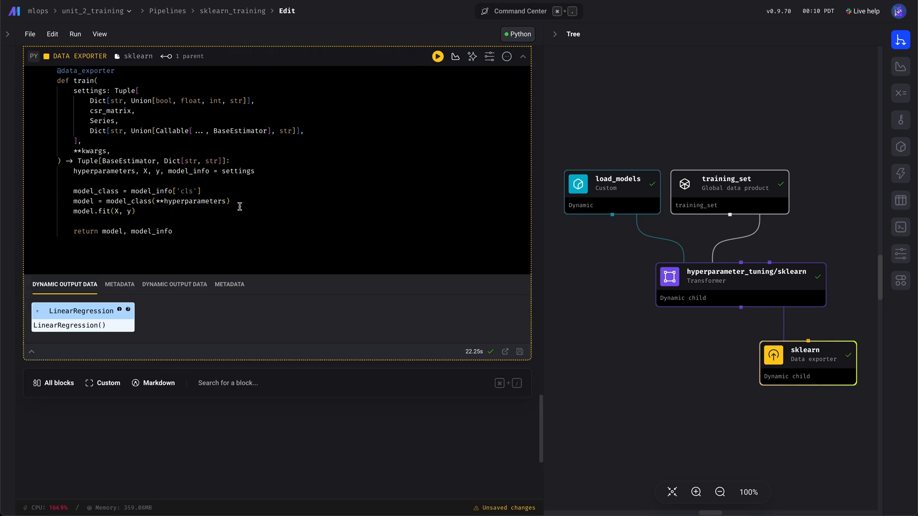
pyautogui.moveTo(126, 311)
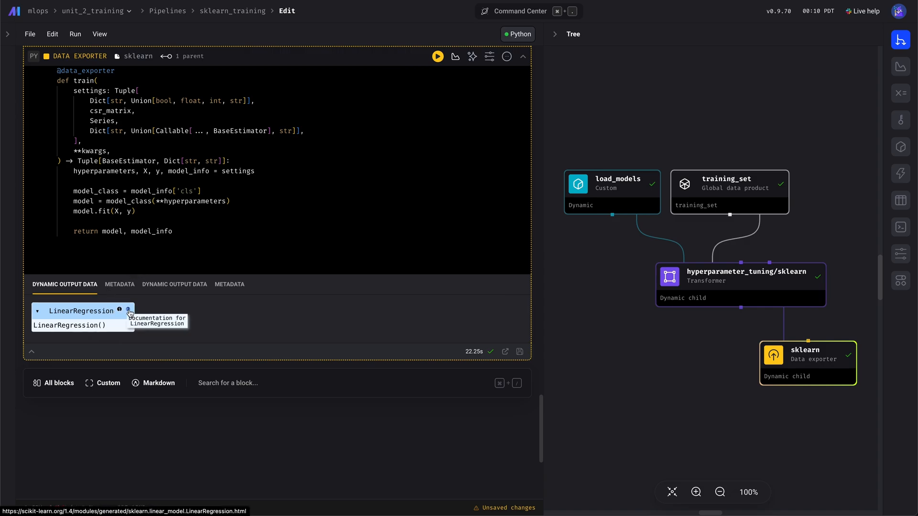
pyautogui.click(120, 285)
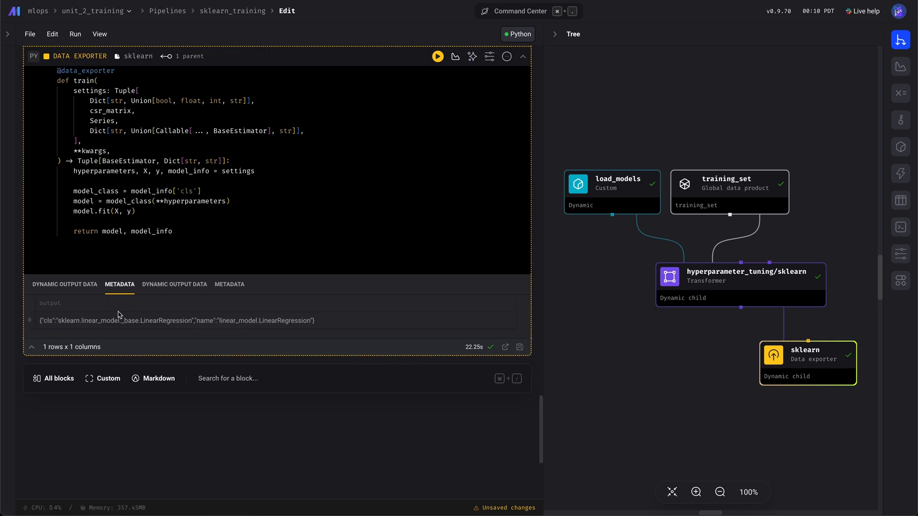
pyautogui.moveTo(134, 311)
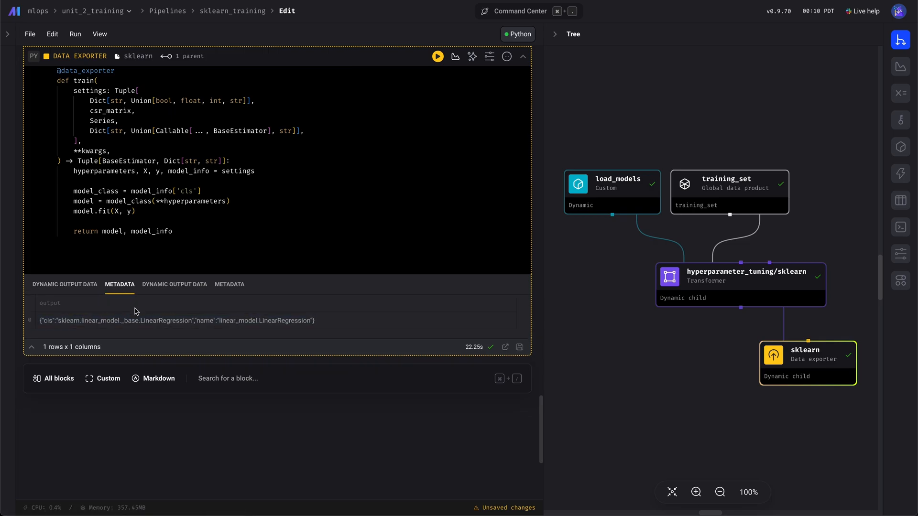
# Check the second child's fitted Lasso model output and its metadata.
pyautogui.click(174, 285)
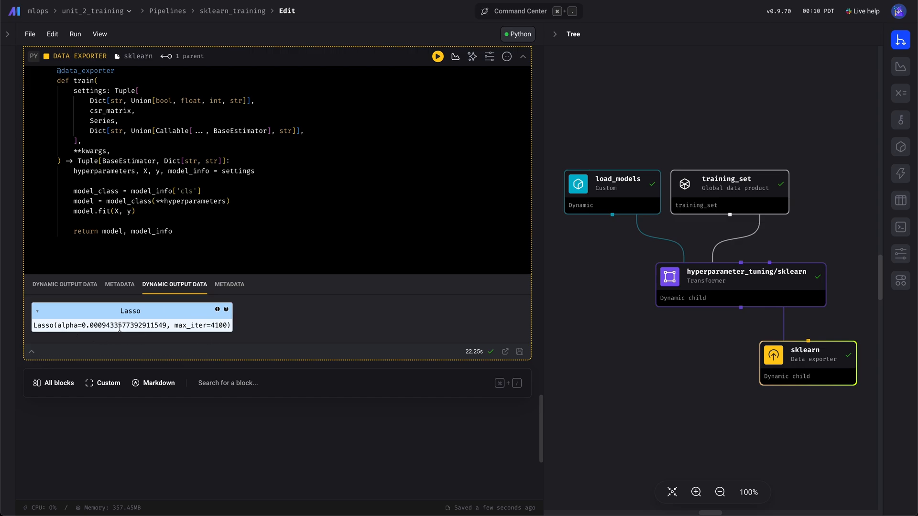
pyautogui.moveTo(226, 309)
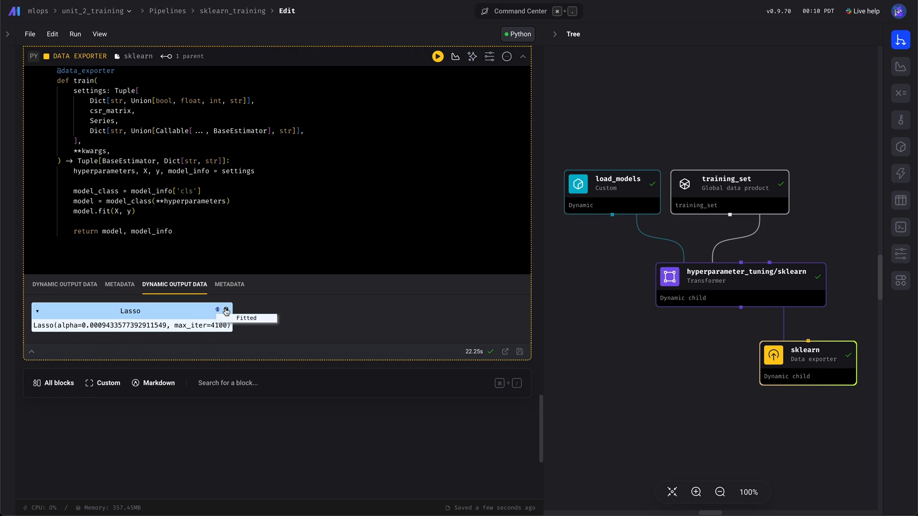
pyautogui.click(229, 285)
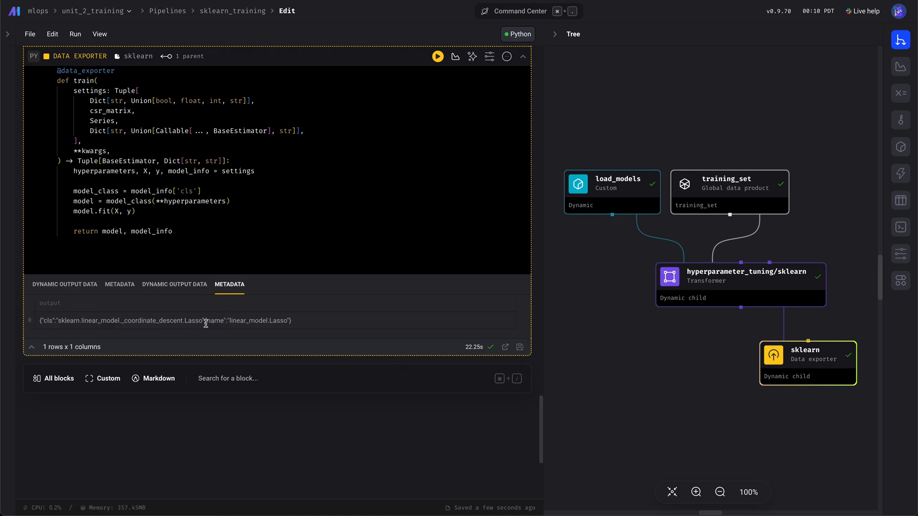
pyautogui.click(174, 285)
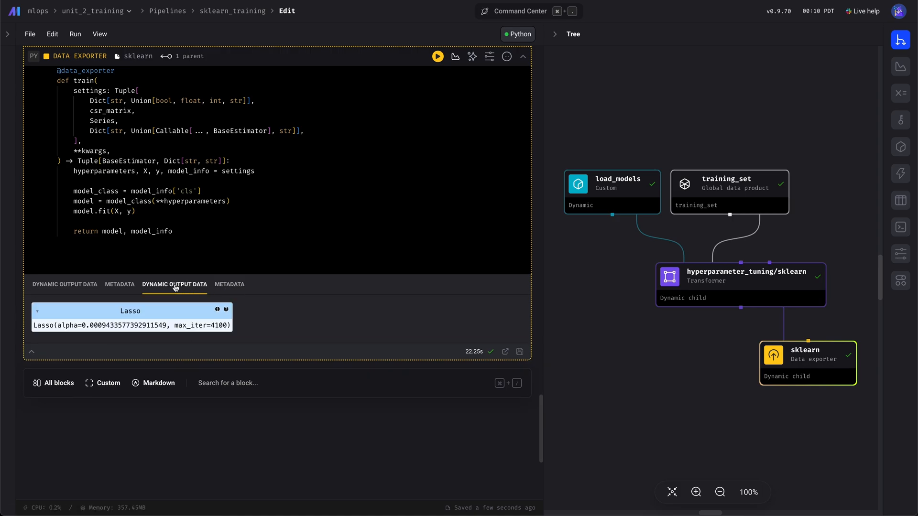